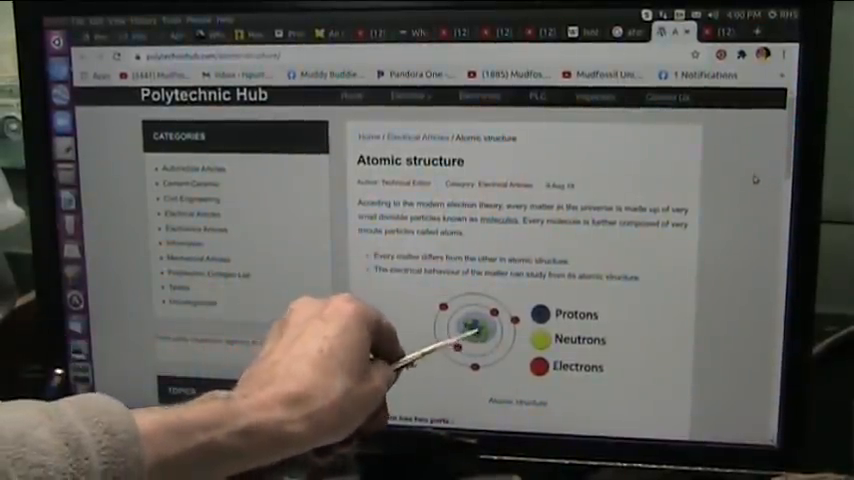
scroll(down, 3)
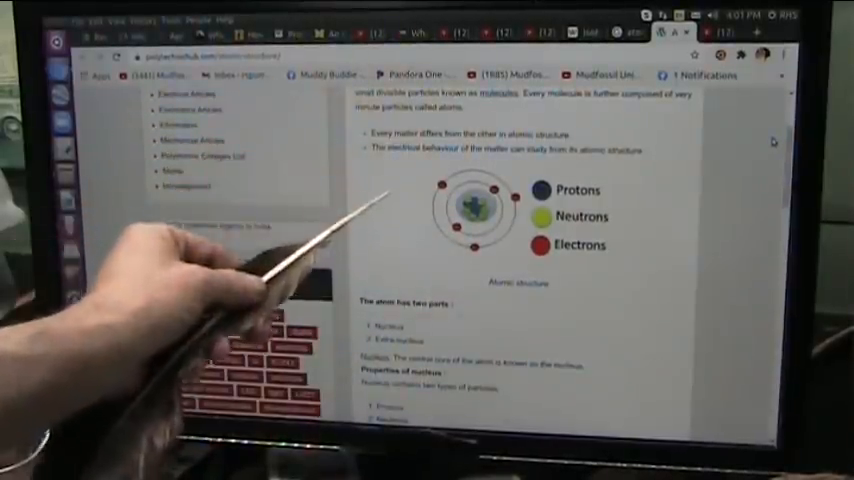
scroll(down, 3)
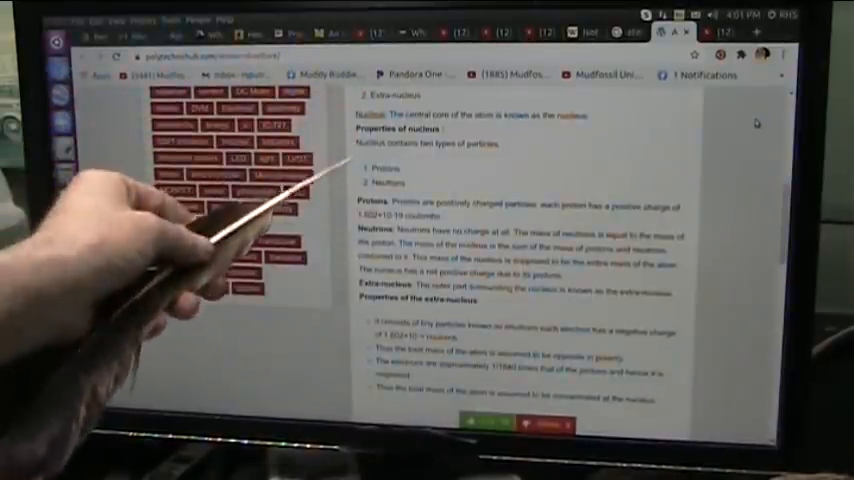
scroll(down, 3)
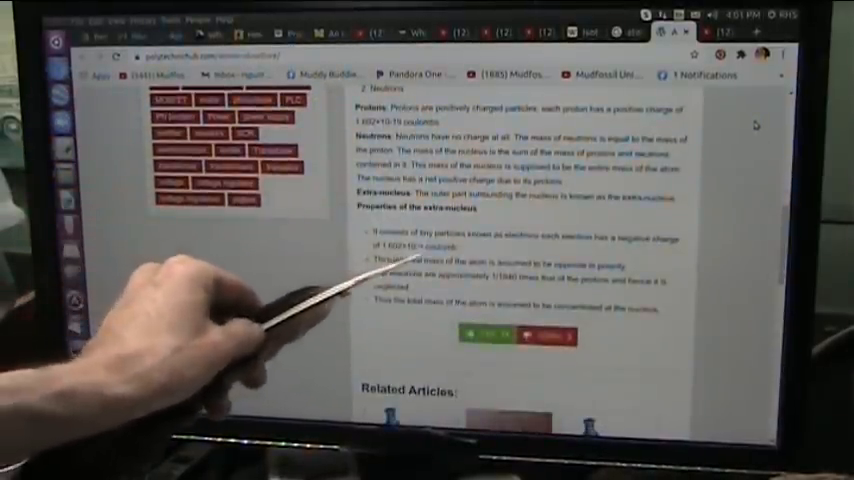